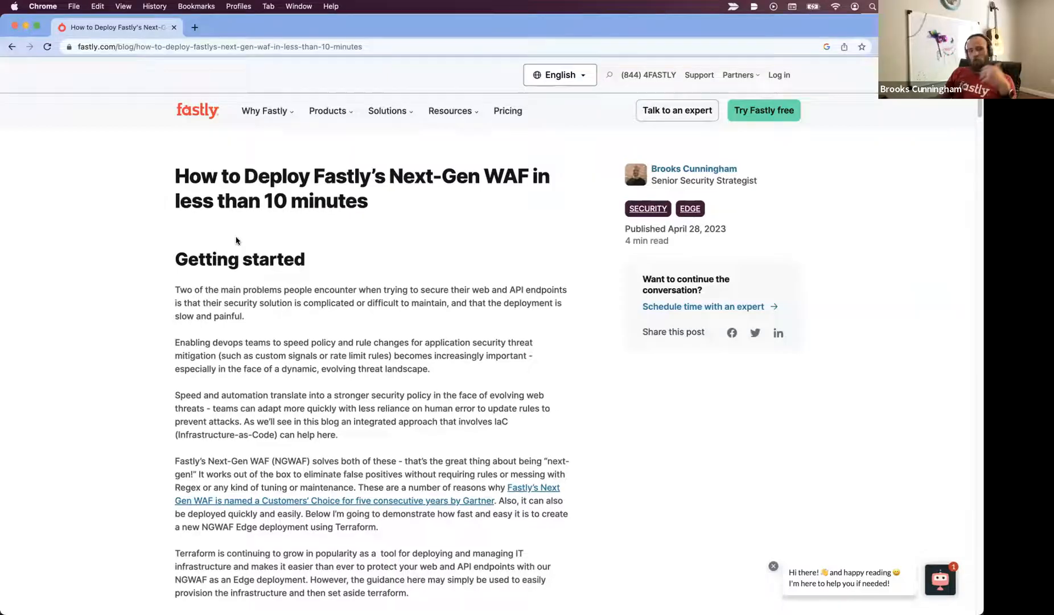
mouse_move(282, 247)
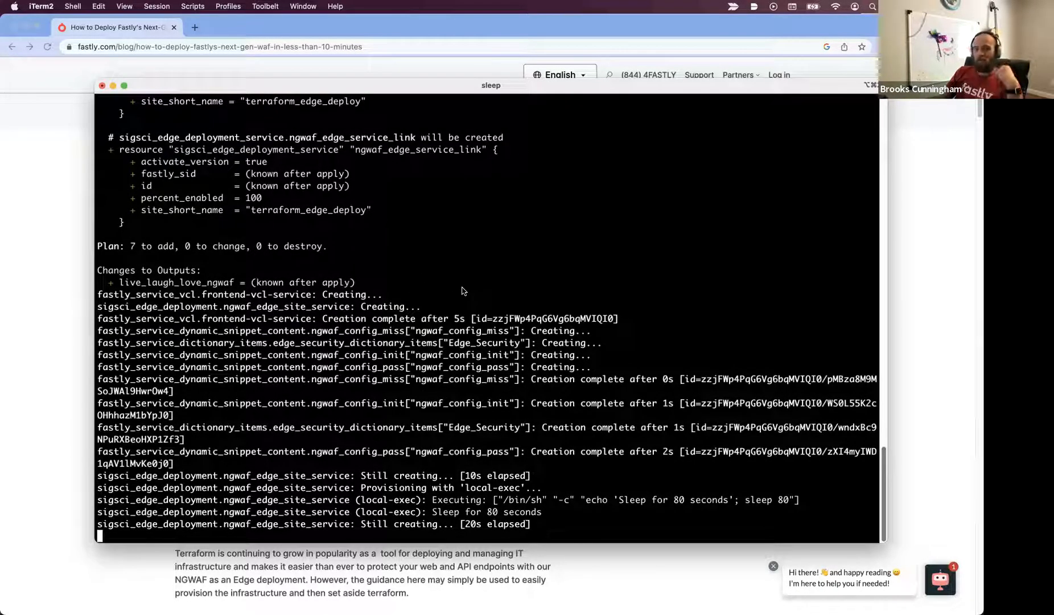
mouse_move(474, 286)
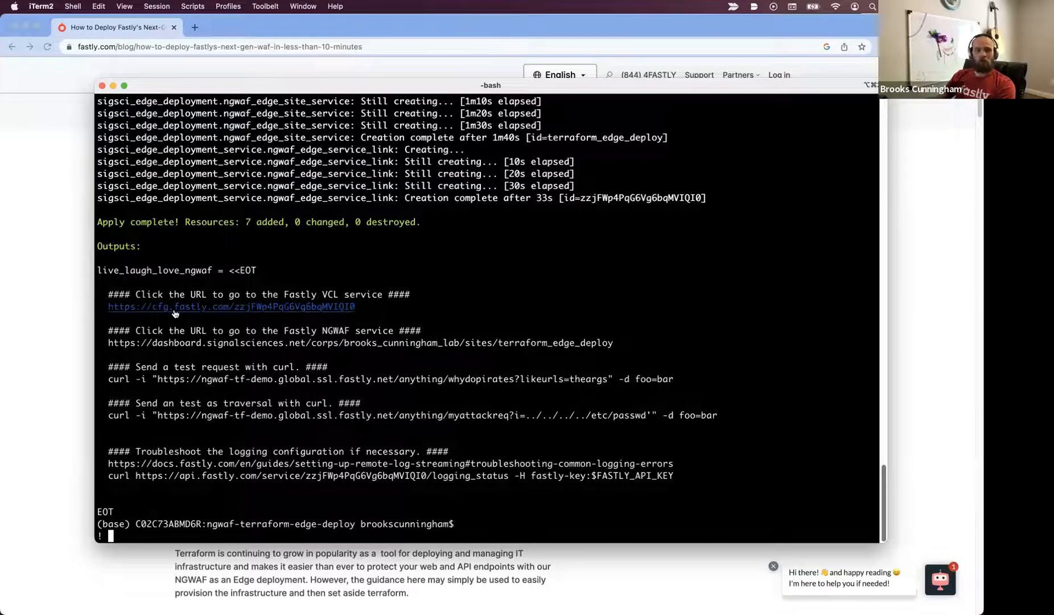
Review version 2's VCL snippets and the ngwaf_config_init dynamic snippet source in the Fastly console
left_click(232, 306)
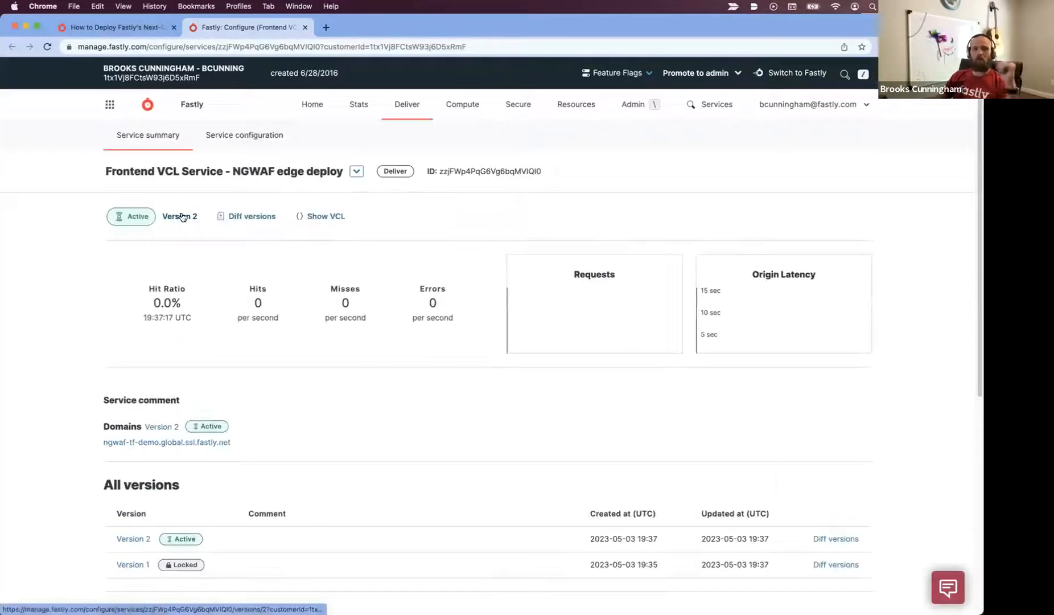
left_click(244, 134)
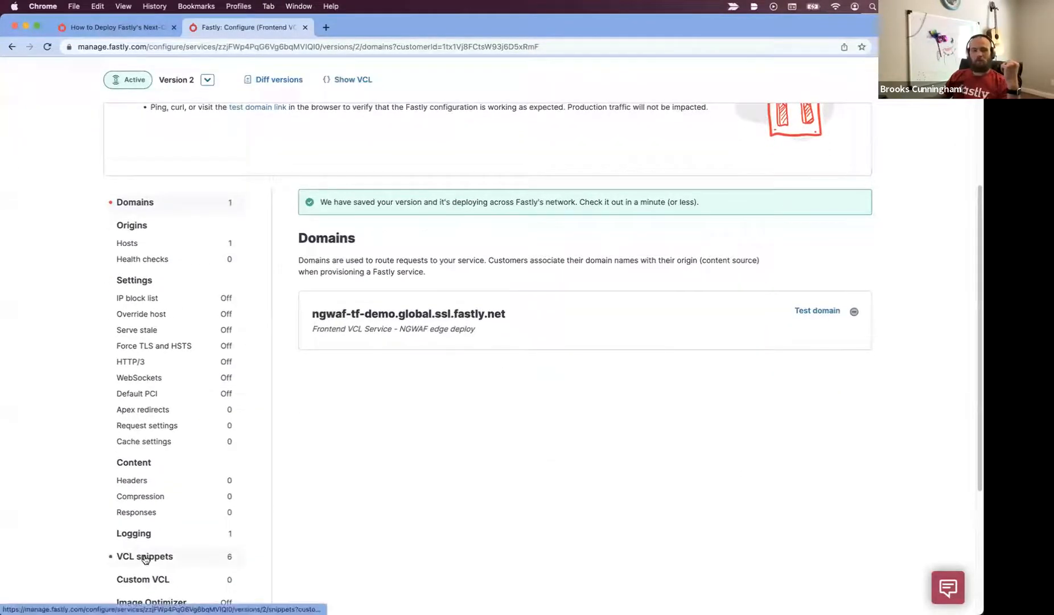
left_click(144, 557)
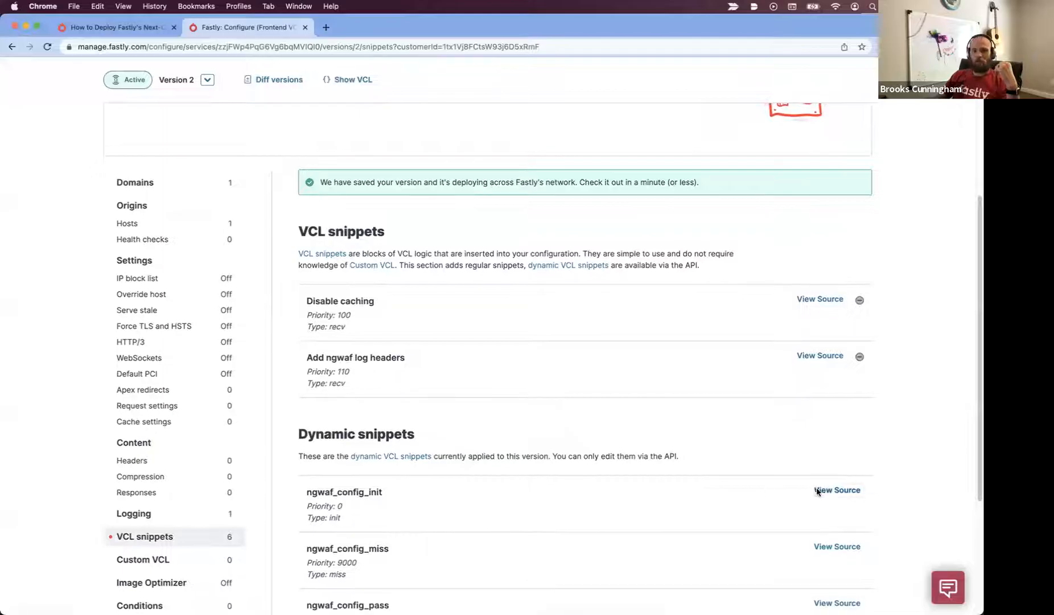
left_click(837, 490)
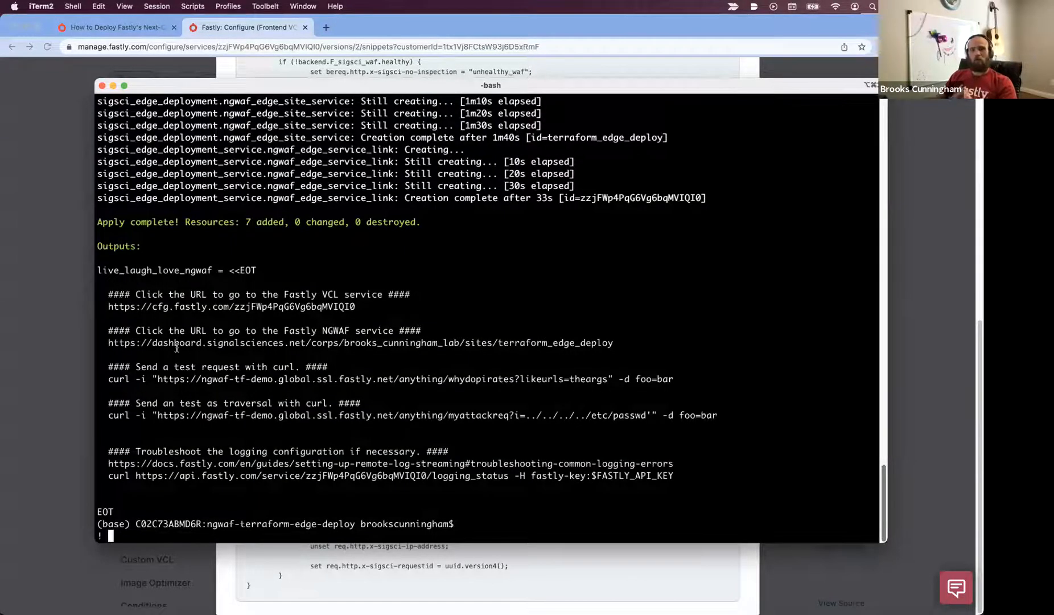
mouse_move(178, 350)
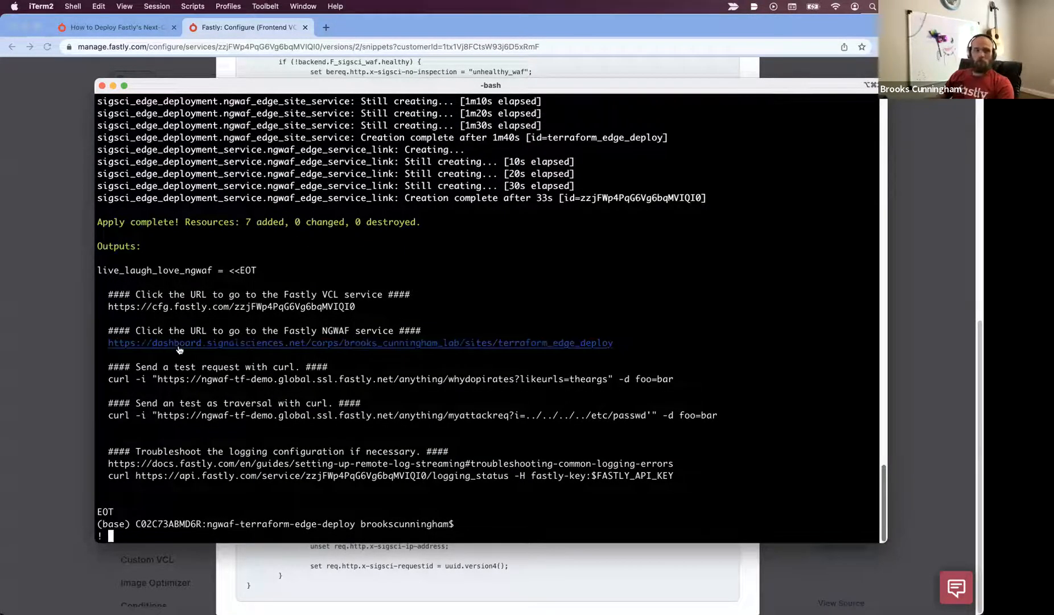
Send the traversal curl to ngwaf-tf-demo.global.ssl.fastly.net with the ../../../../etc/passwd argument
left_click(360, 343)
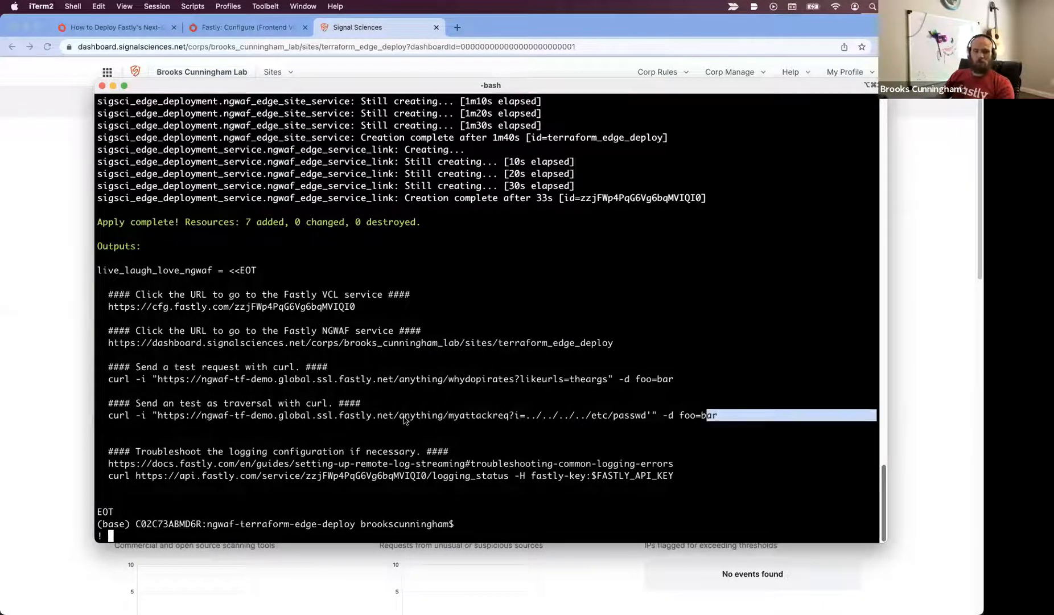
triple_click(403, 416)
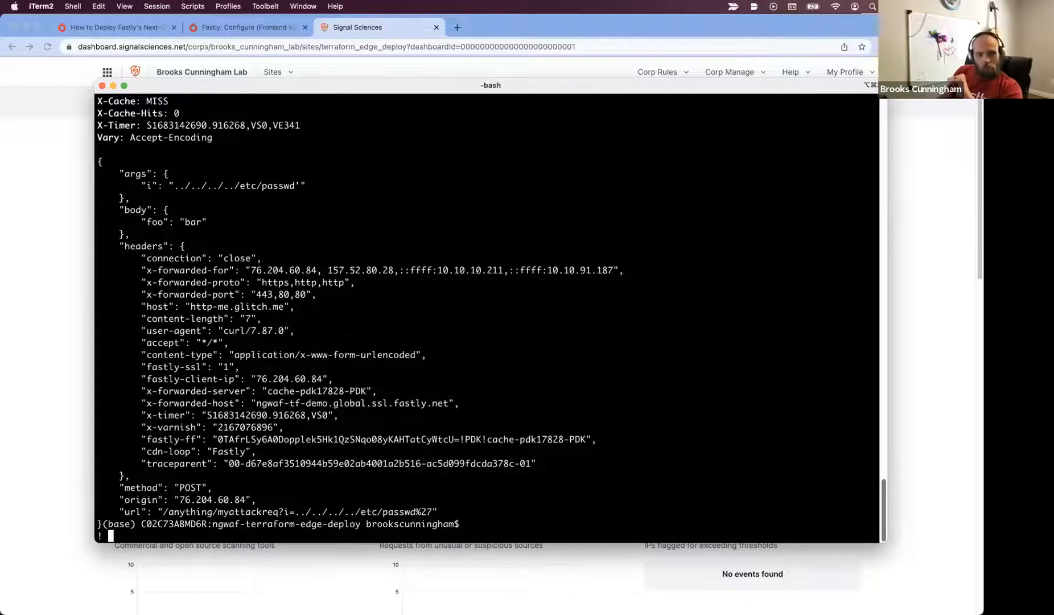
type("curl -i \"https://ngwaf-tf-demo.global.ssl.fastly.net/anything/myattackreq?i=../../../../etc/passwd'\" -d foo=bar")
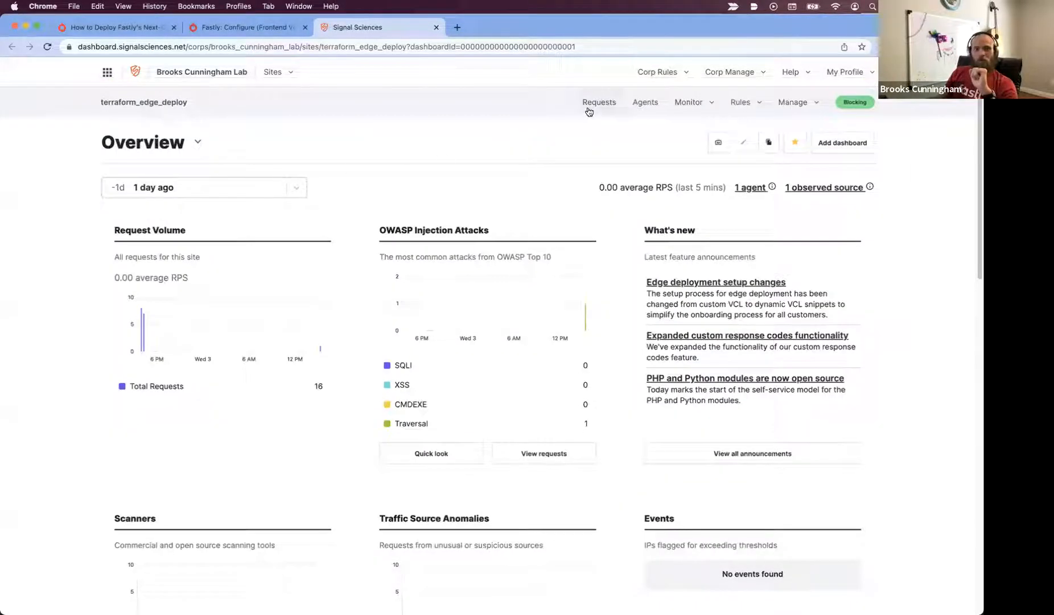
View the site's Requests list, then repeat the traversal curl against the edge domain
left_click(599, 101)
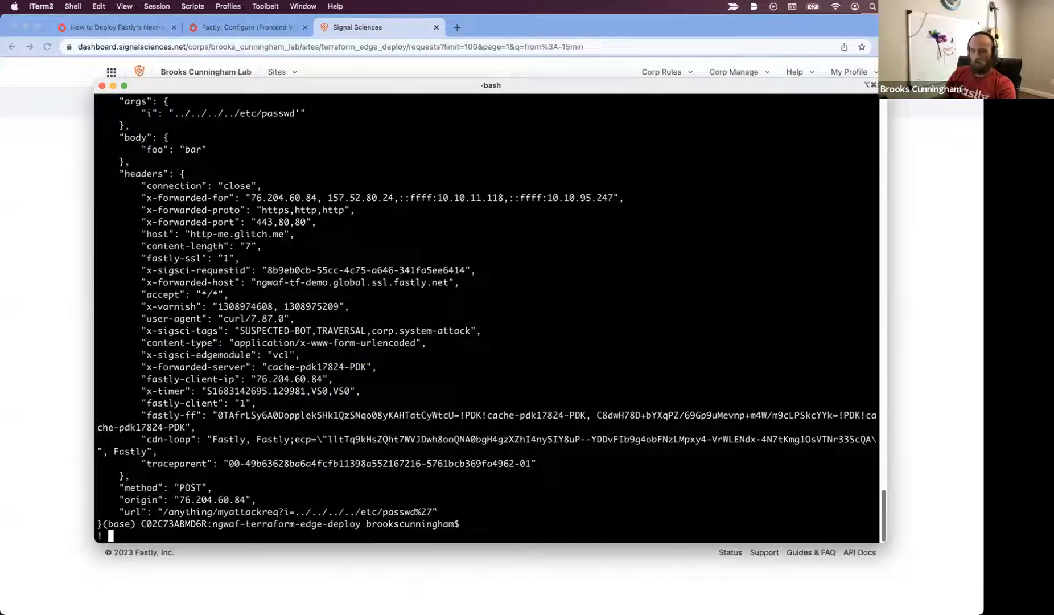
type("curl -i \"https://ngwaf-tf-demo.global.ssl.fastly.net/anything/myattackreq?i=../../../../etc/passwd'\" -d foo=bar")
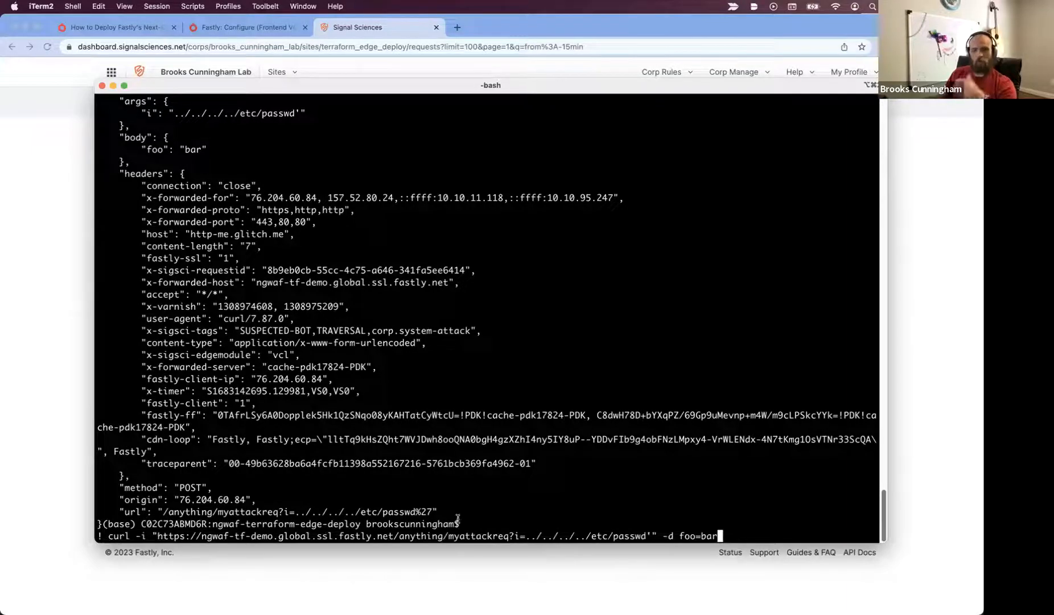